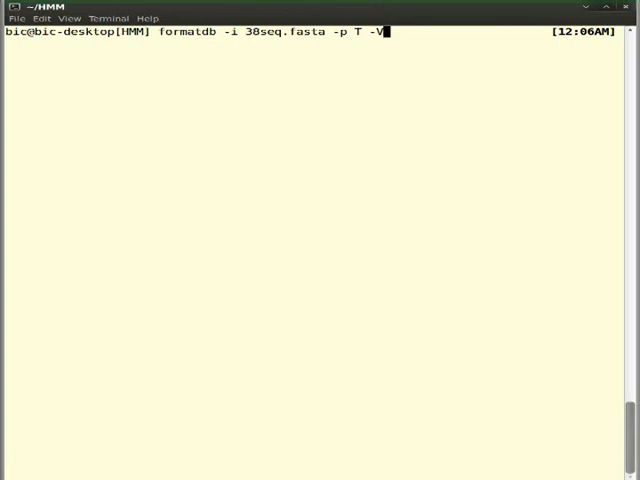
pyautogui.moveTo(386, 31)
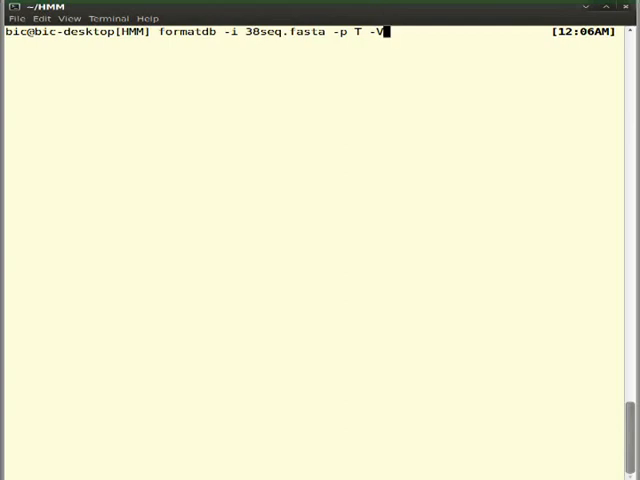
pyautogui.moveTo(385, 31)
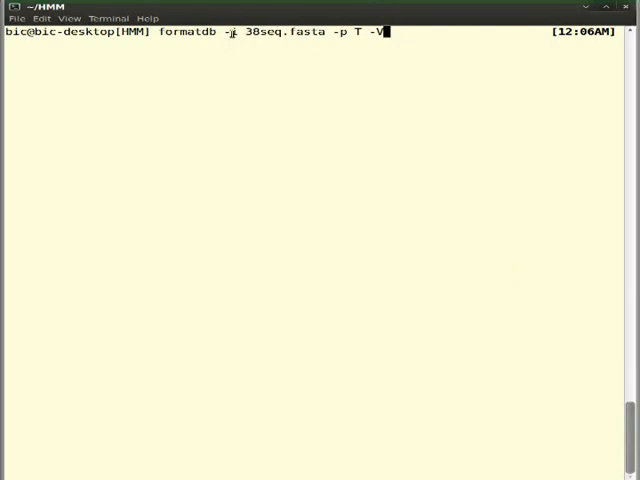
# Step: Highlight the input file option, then list the working folder's formatted database files
pyautogui.doubleClick(285, 31)
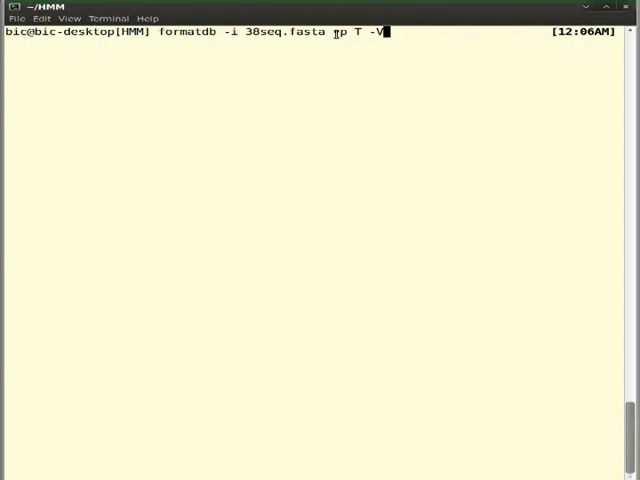
pyautogui.write('-')
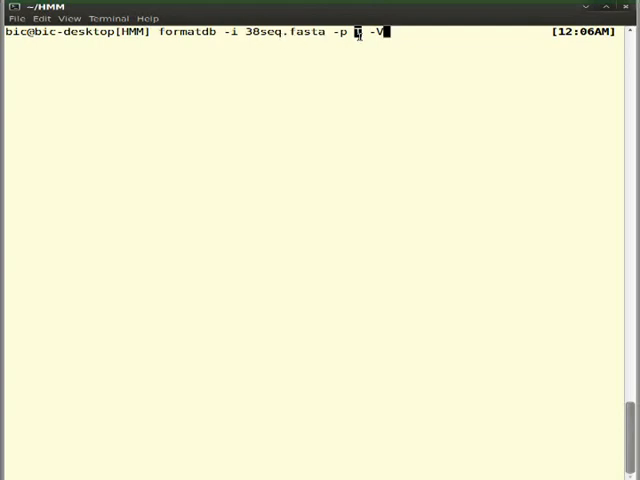
pyautogui.moveTo(546, 95)
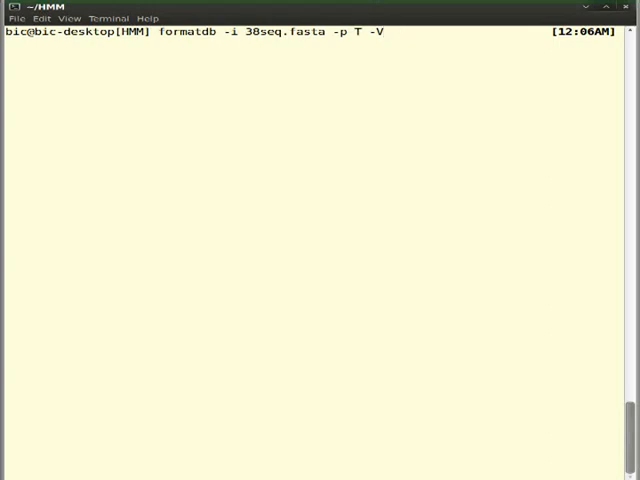
pyautogui.write('ls')
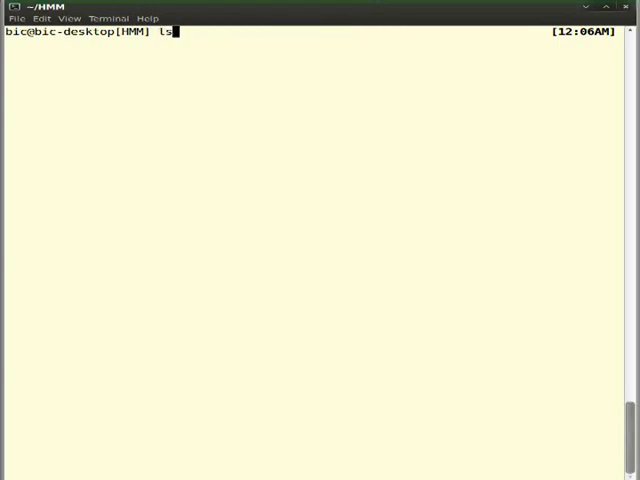
pyautogui.press('Return')
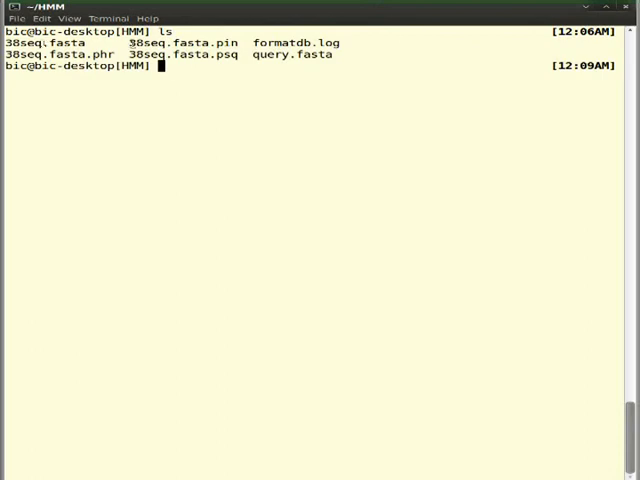
pyautogui.moveTo(388, 61)
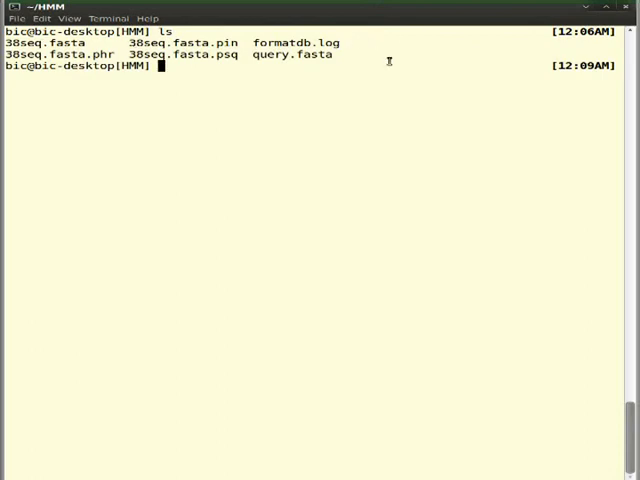
# Step: Open formatdb.log in vim to review the formatting log
pyautogui.write('vim')
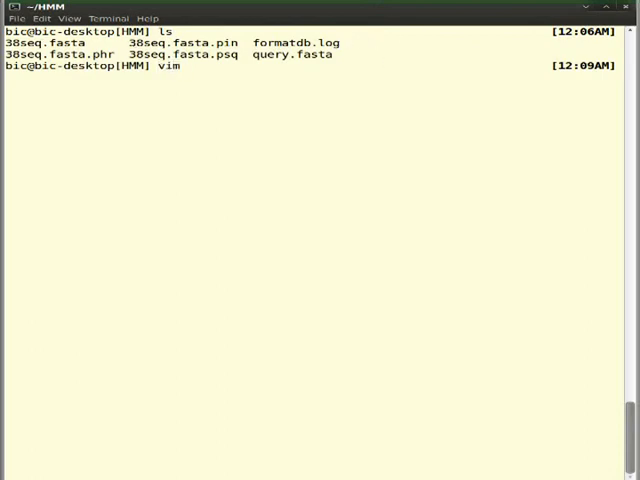
pyautogui.write('formatdb.log')
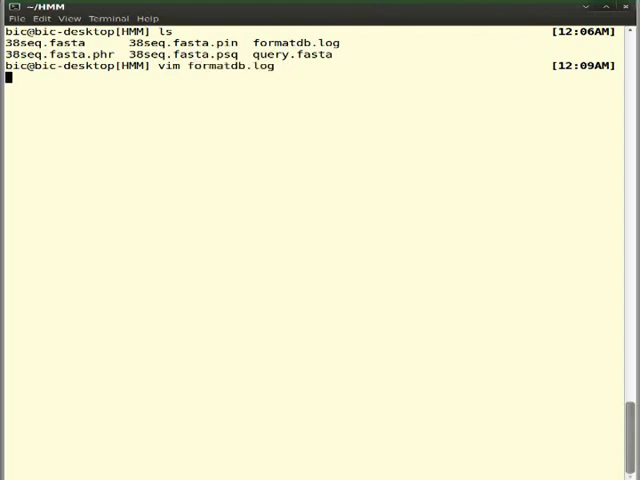
pyautogui.press('Return')
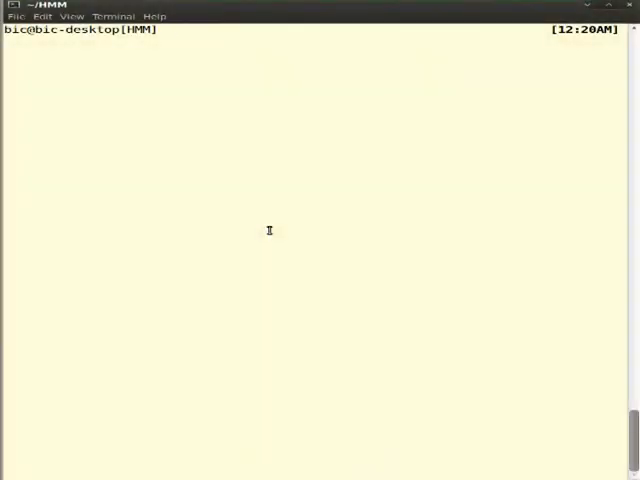
# Step: Run phmmer with query.fasta as the query against the 38seq.fasta database
pyautogui.write('phm')
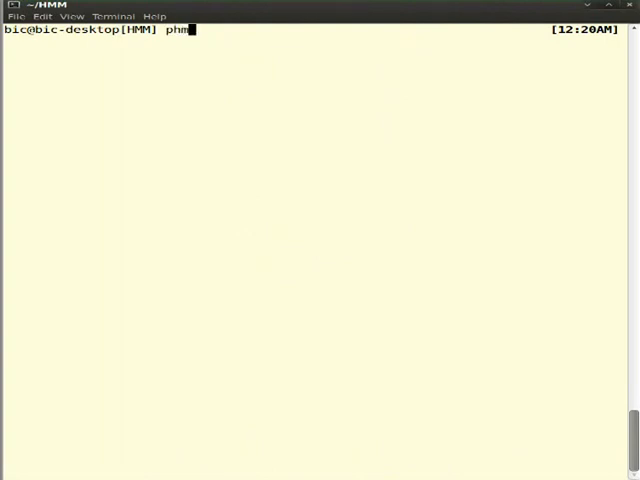
pyautogui.write('mer q')
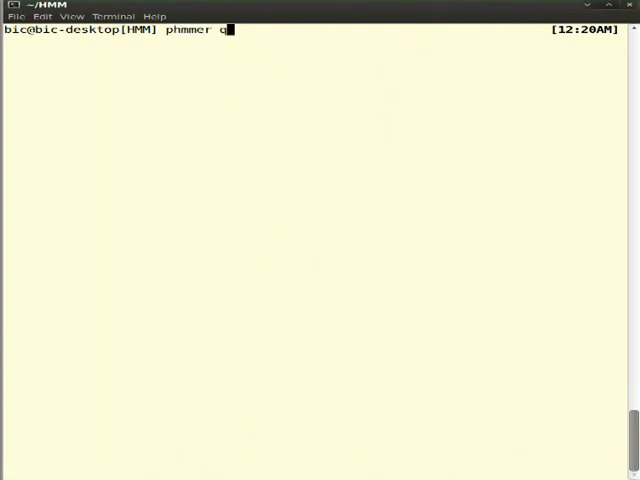
pyautogui.write('uery.fasta')
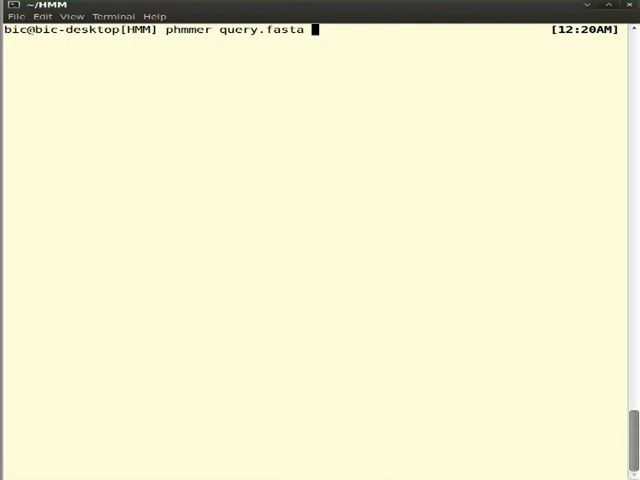
pyautogui.write('38seq.fasta')
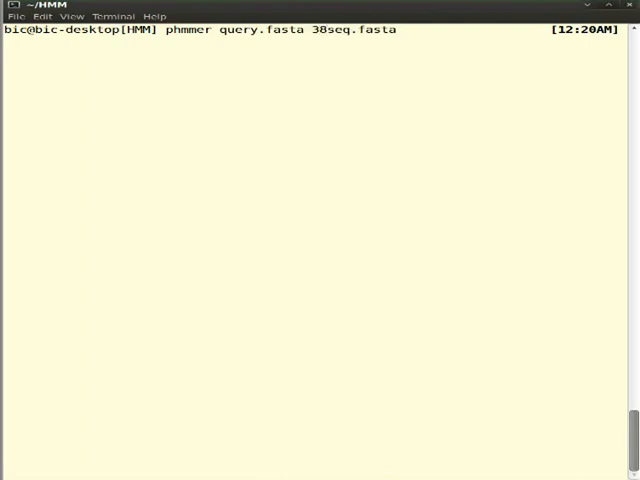
pyautogui.press('Return')
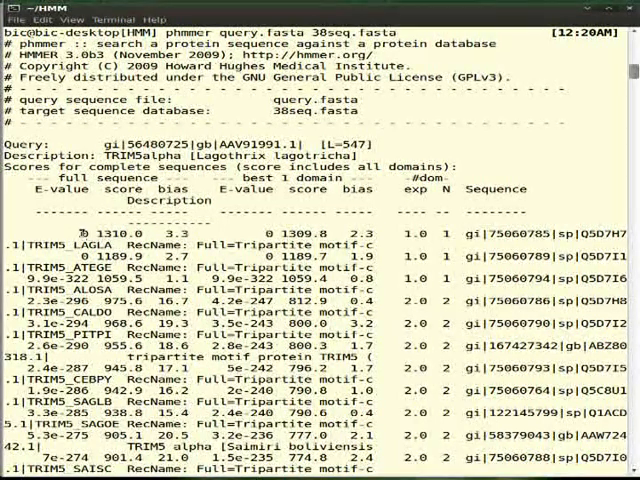
# Step: Highlight the top TRIM5 hit's E-value of 0 and score of 1310.0
pyautogui.doubleClick(97, 234)
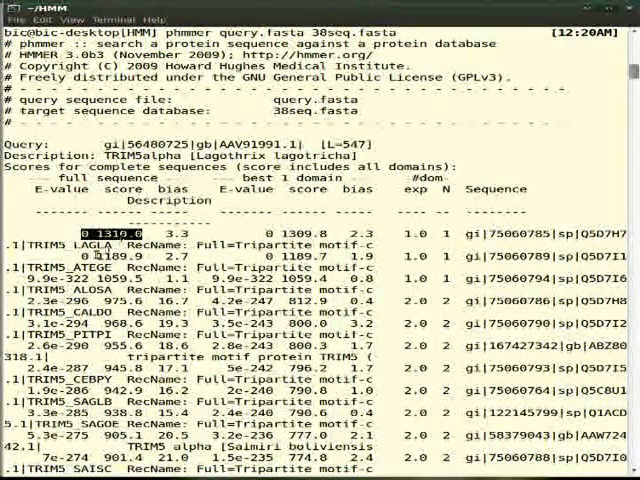